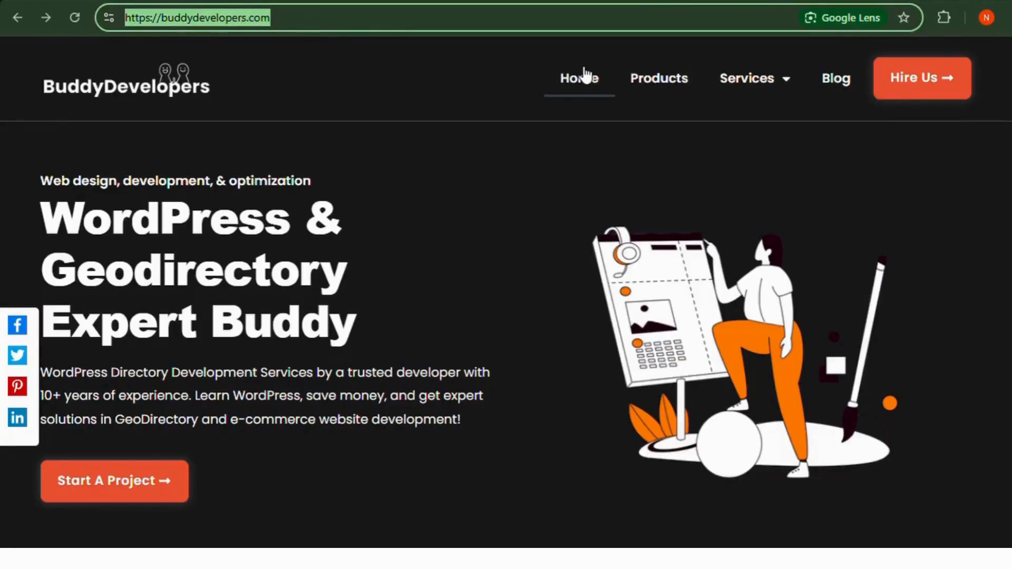
# Step: Go from the BuddyDevelopers homepage to the Start a Project page with its testimonial video
pyautogui.click(115, 482)
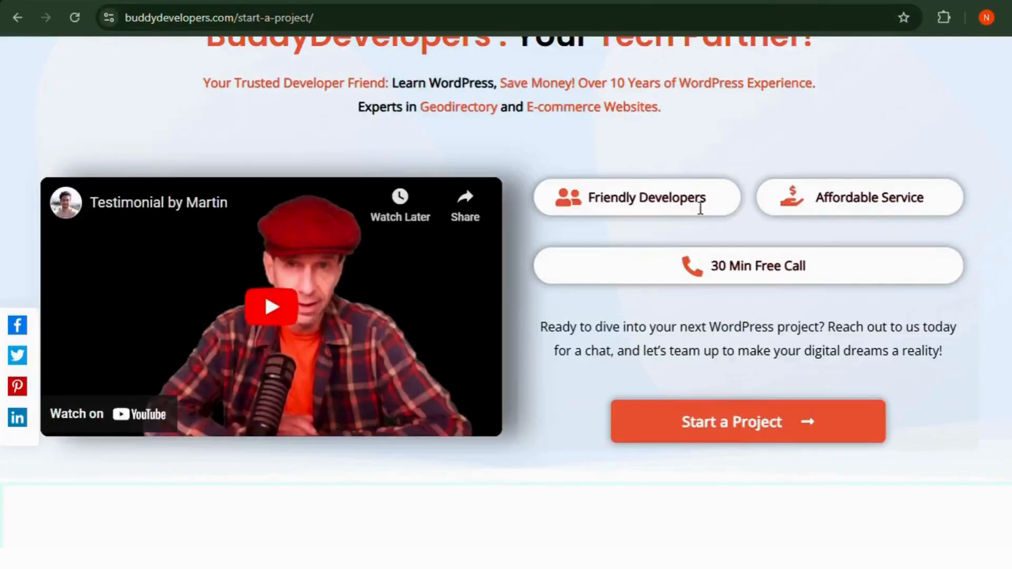